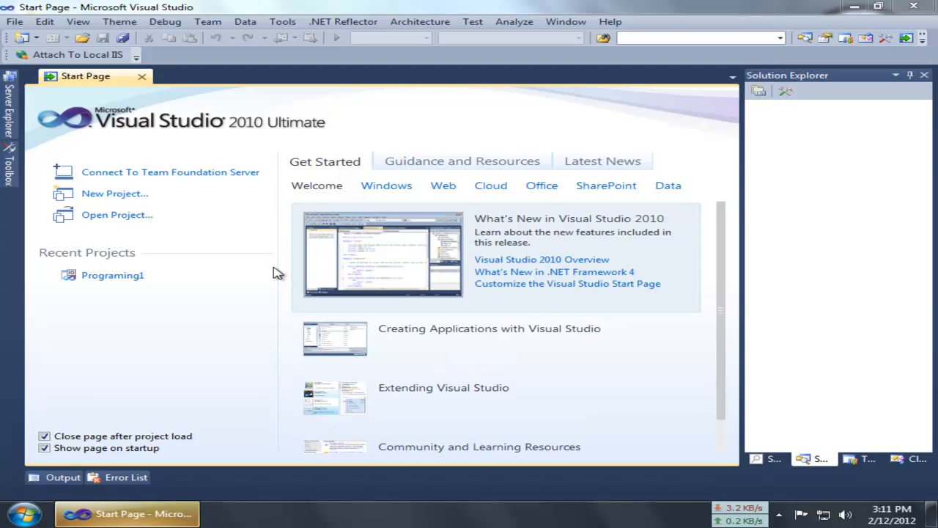
# - Create a new Visual C# Console Application project named Program2
pyautogui.click(115, 194)
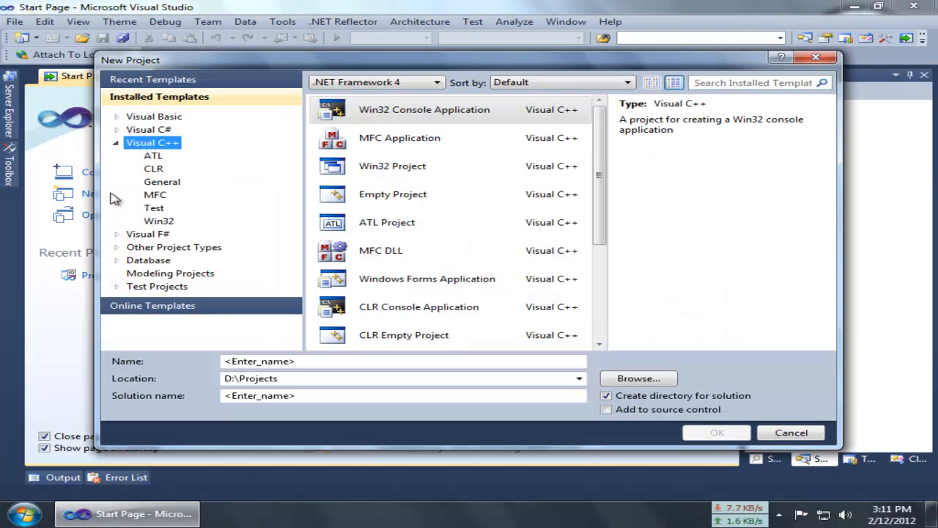
pyautogui.click(148, 129)
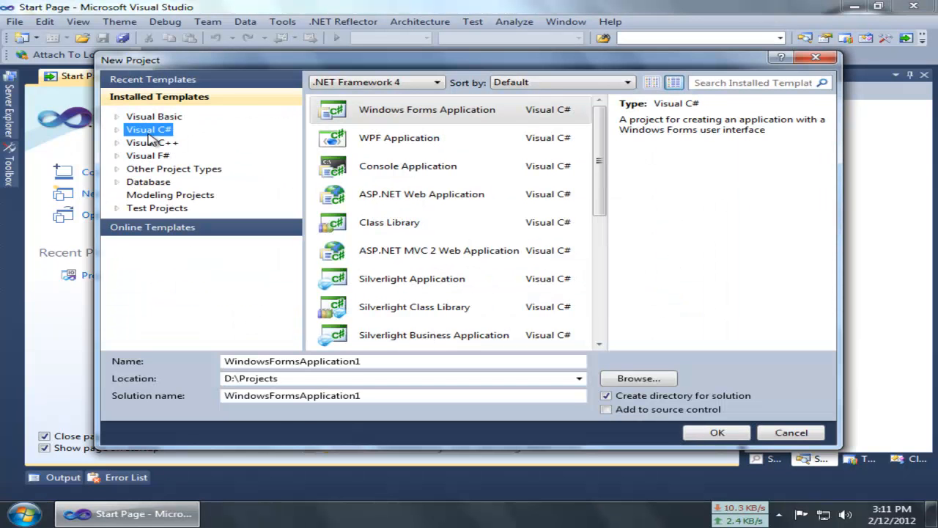
pyautogui.click(408, 166)
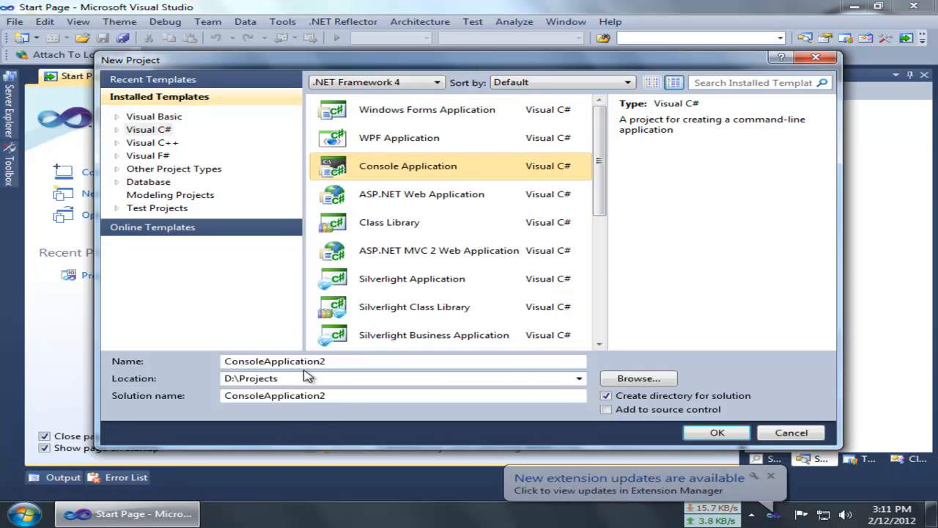
pyautogui.tripleClick(272, 361)
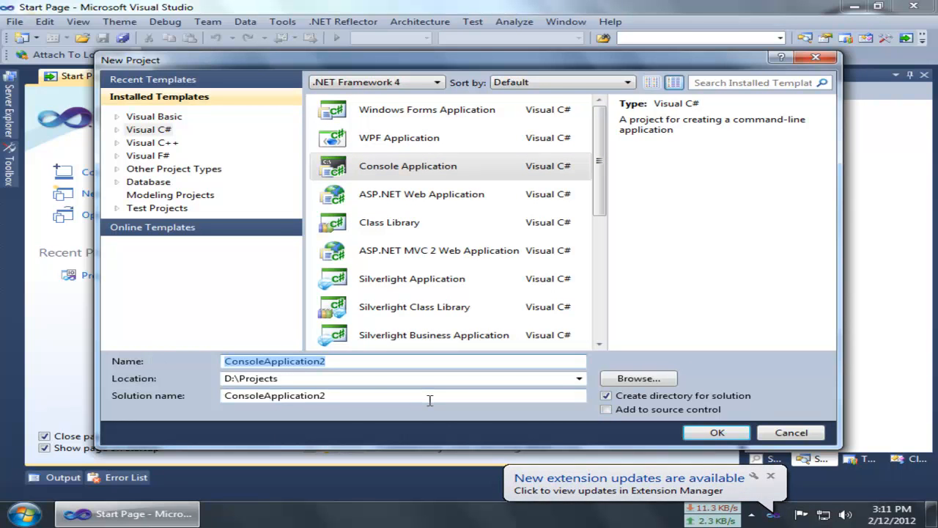
pyautogui.write('Program2')
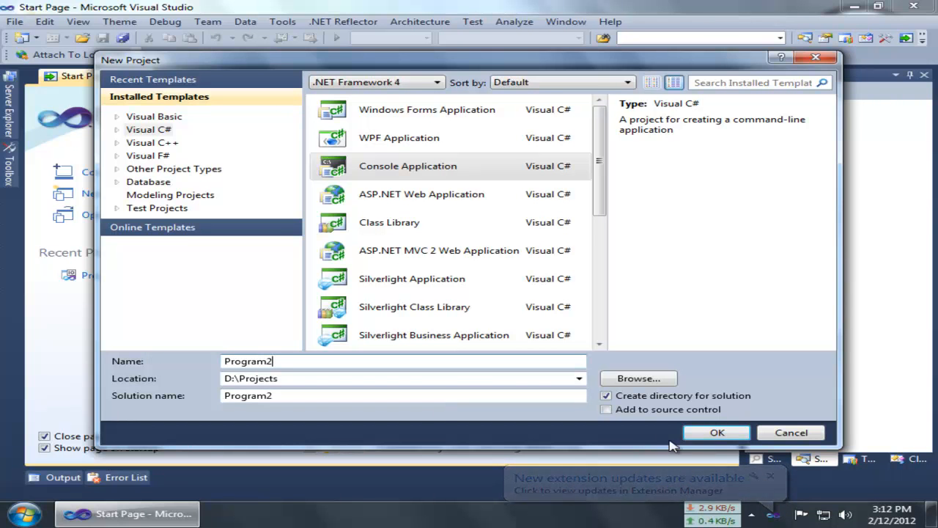
pyautogui.click(724, 432)
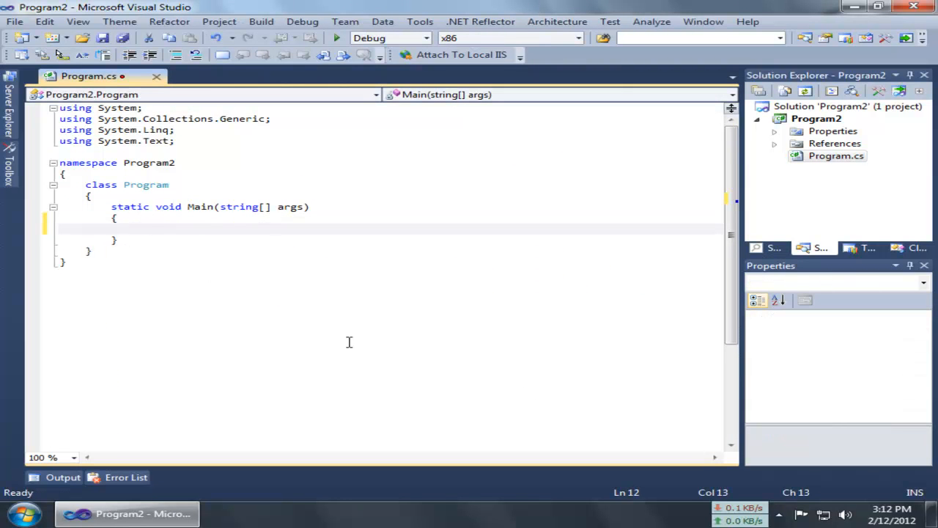
pyautogui.moveTo(239, 283)
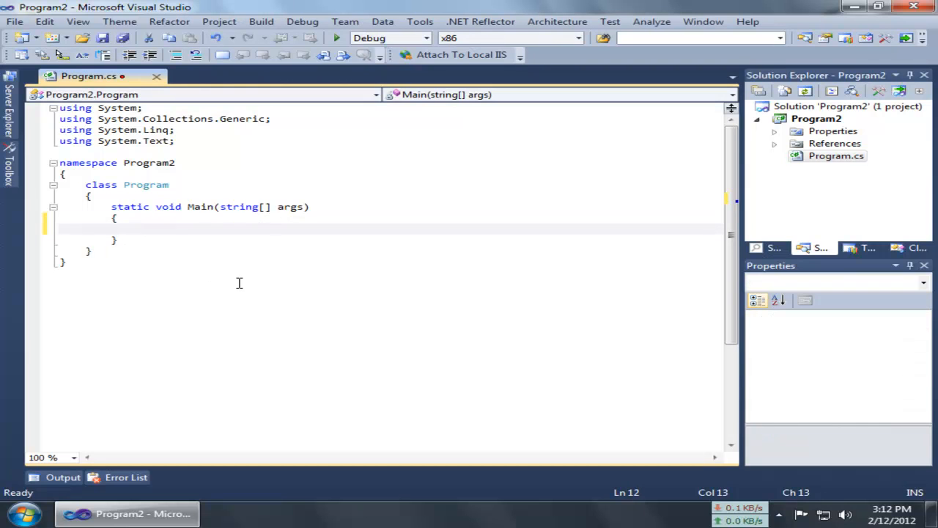
pyautogui.doubleClick(149, 161)
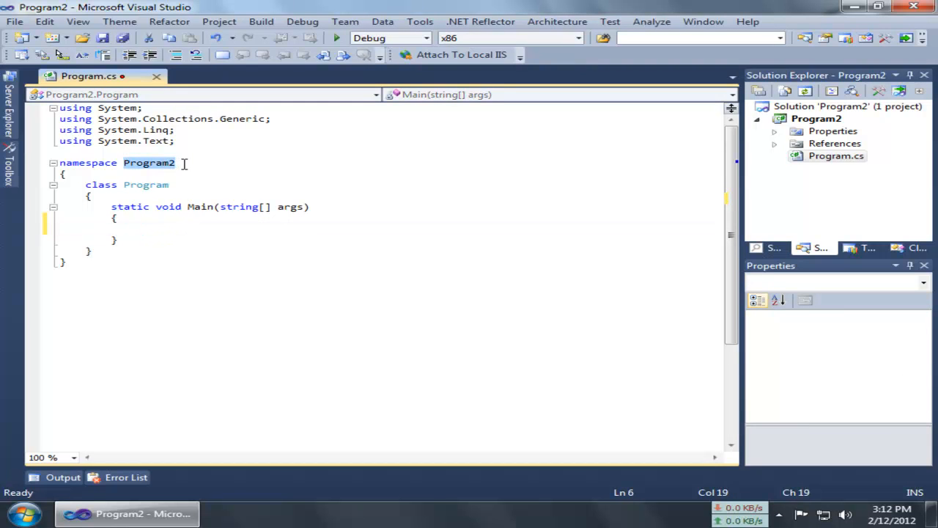
pyautogui.click(135, 229)
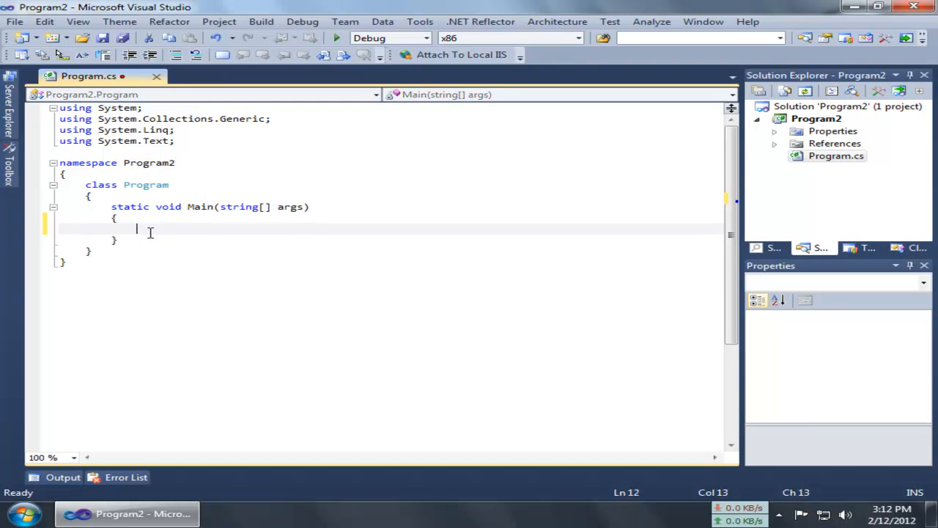
pyautogui.moveTo(217, 240)
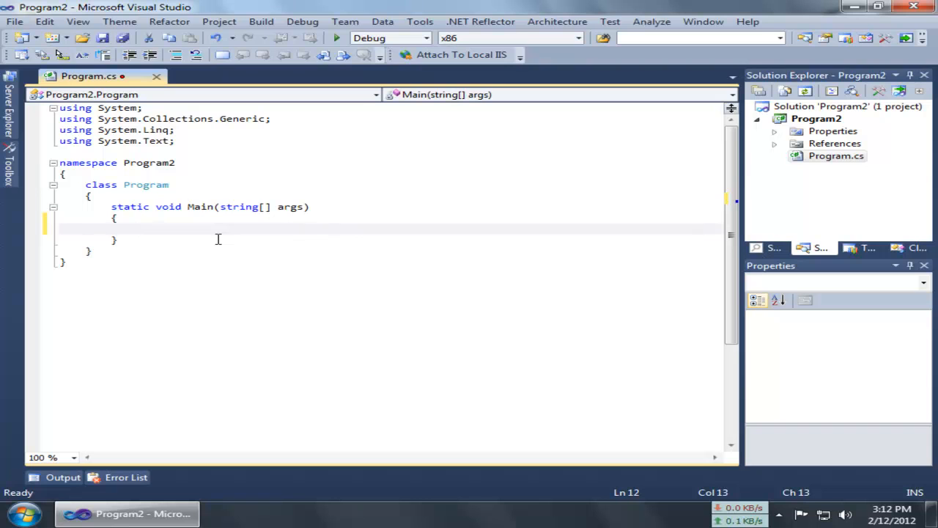
# - Declare int a, b, c, s; at the top of Main after discarding a stray comment
pyautogui.write('/')
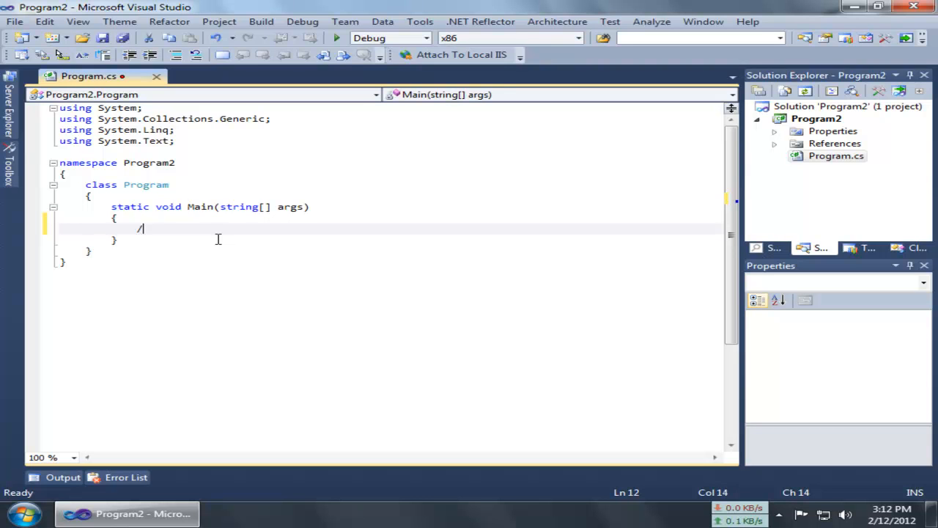
pyautogui.write('/')
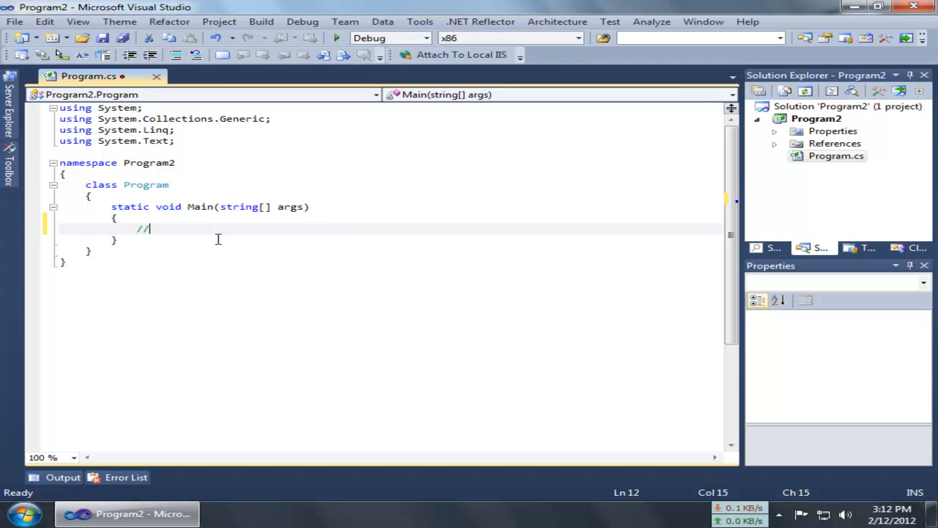
pyautogui.press('Backspace')
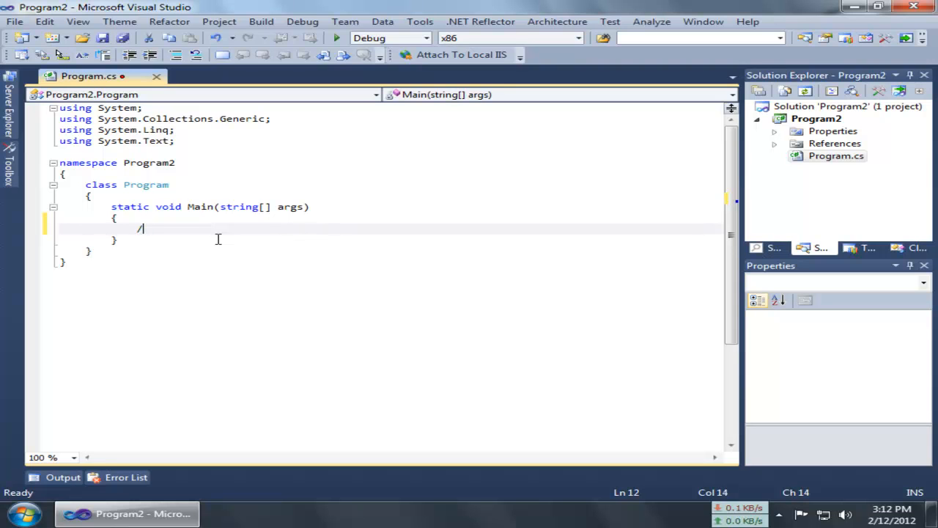
pyautogui.write('int a,')
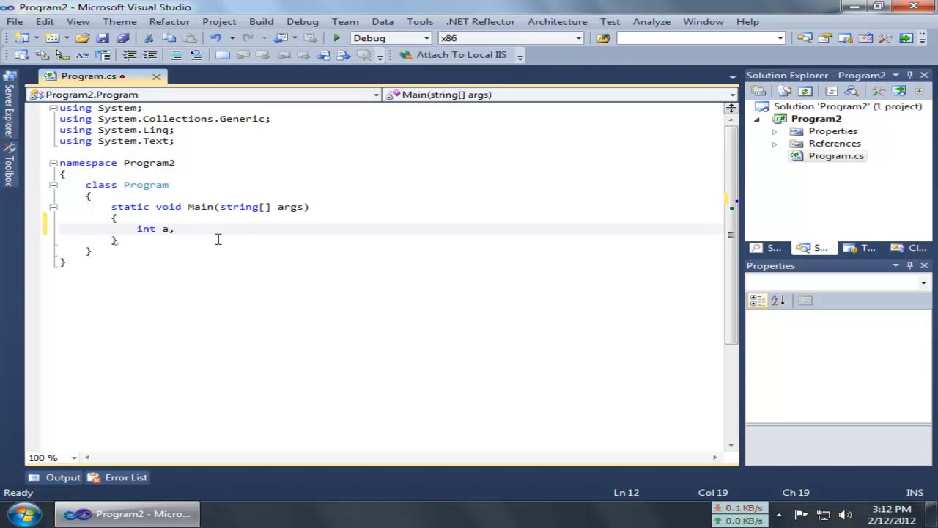
pyautogui.write('b')
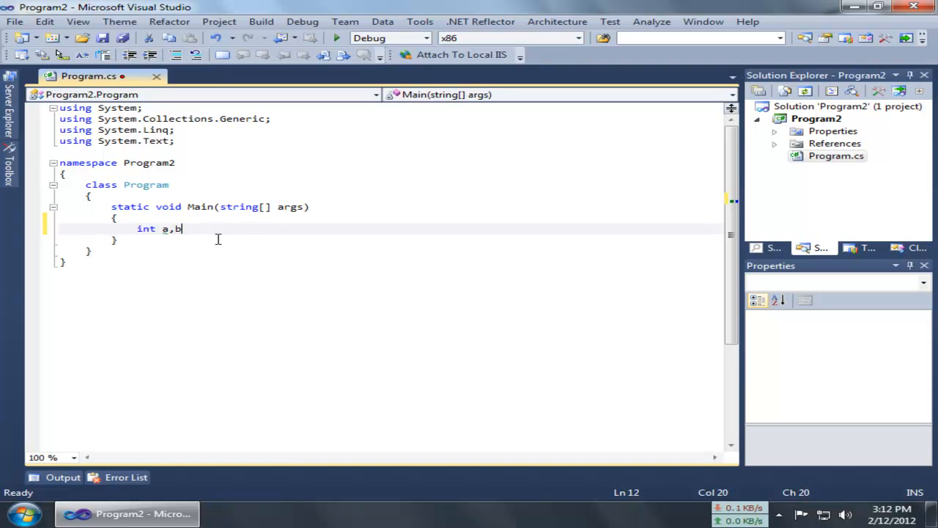
pyautogui.write(',')
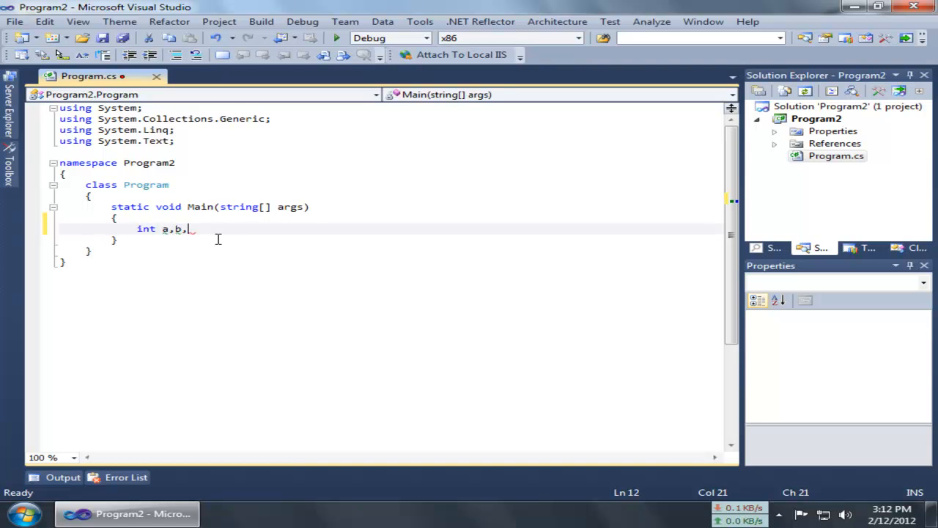
pyautogui.write('c')
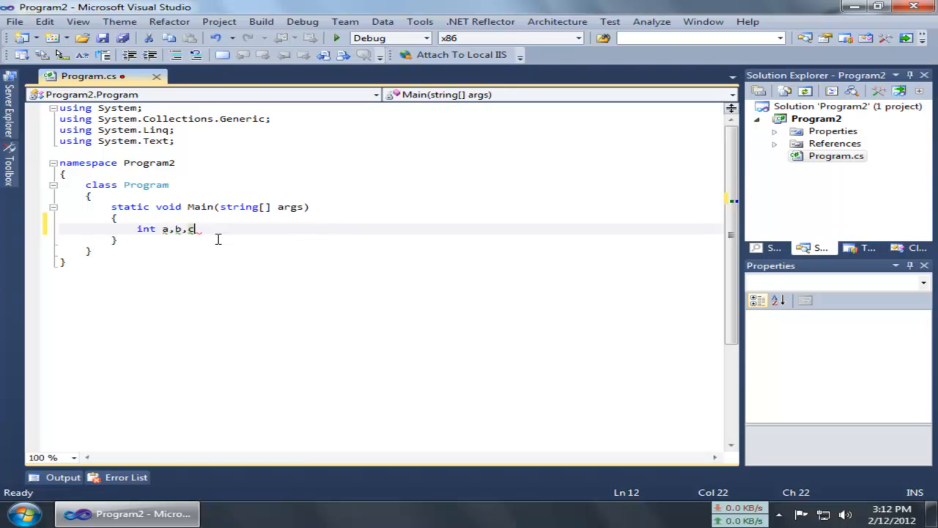
pyautogui.write(',s')
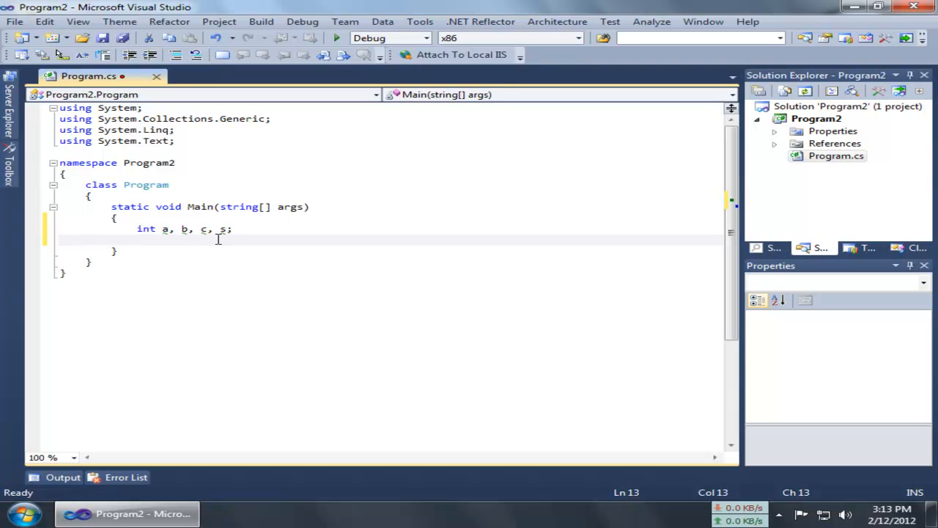
pyautogui.write('Console.w')
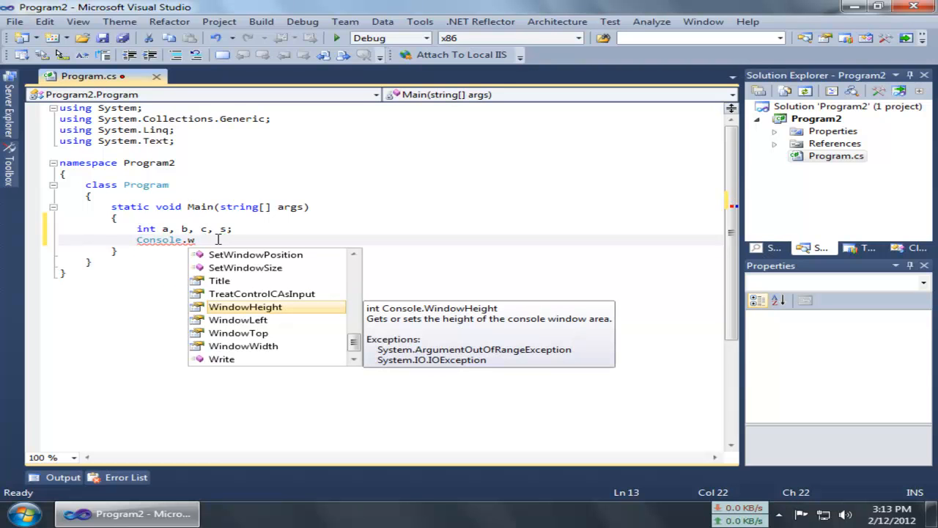
# - Write Console.Write("Enter the Range: "); after the declarations
pyautogui.write('rite')
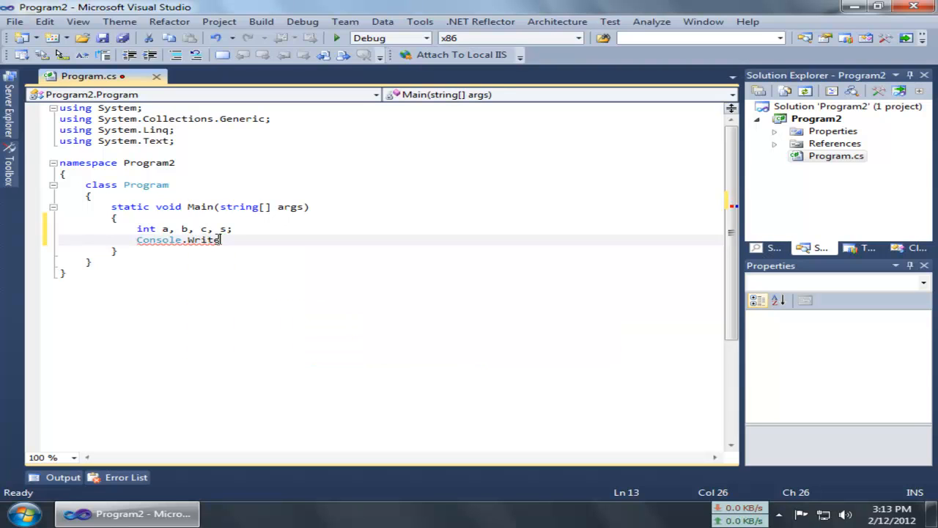
pyautogui.write('(();')
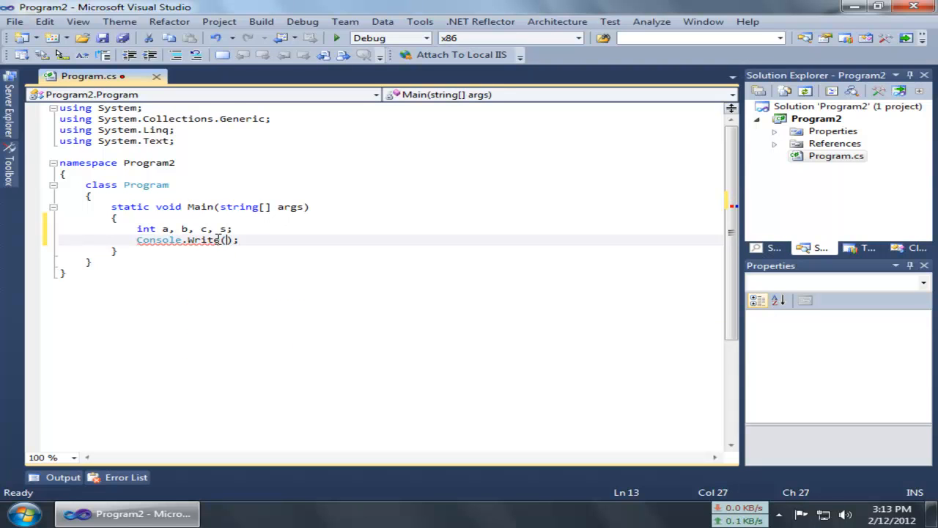
pyautogui.write('"Enter the')
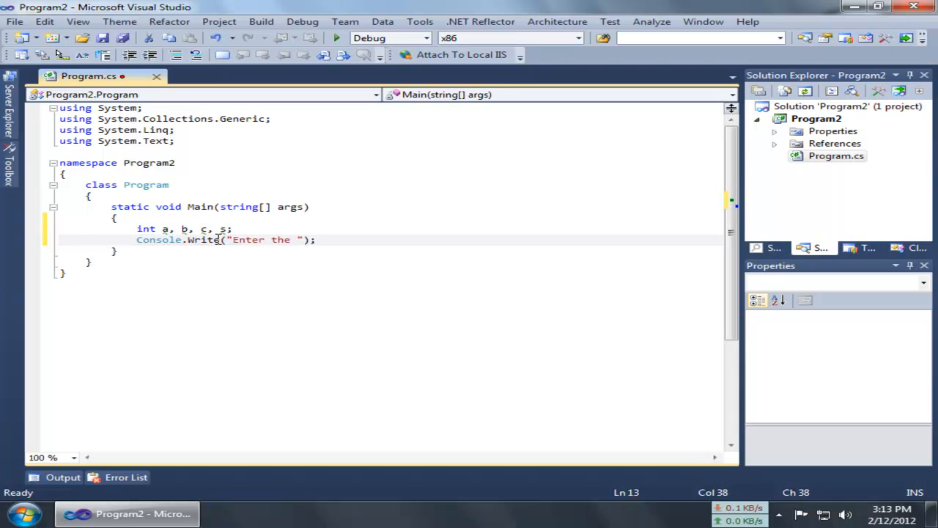
pyautogui.write('Range:')
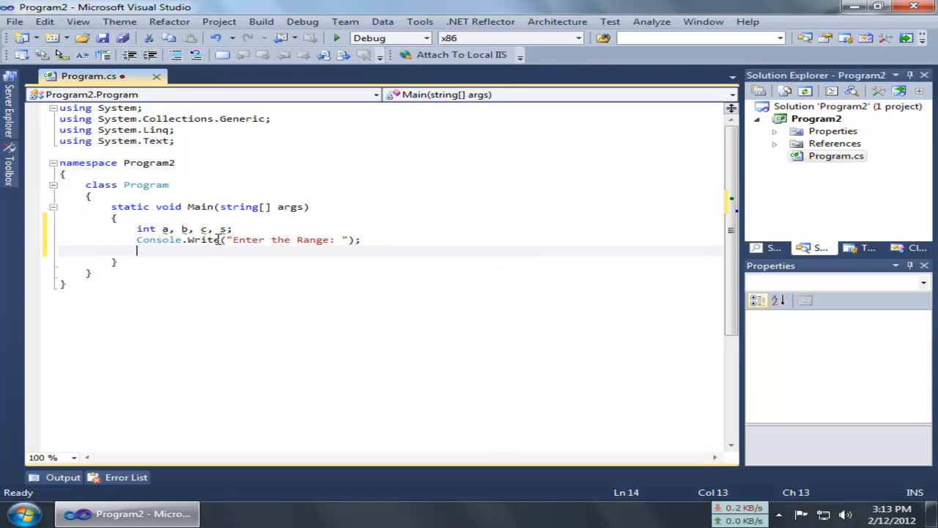
# - Assign a = Convert.ToInt32(Console.ReadLine()); to read the range from the user
pyautogui.write('a')
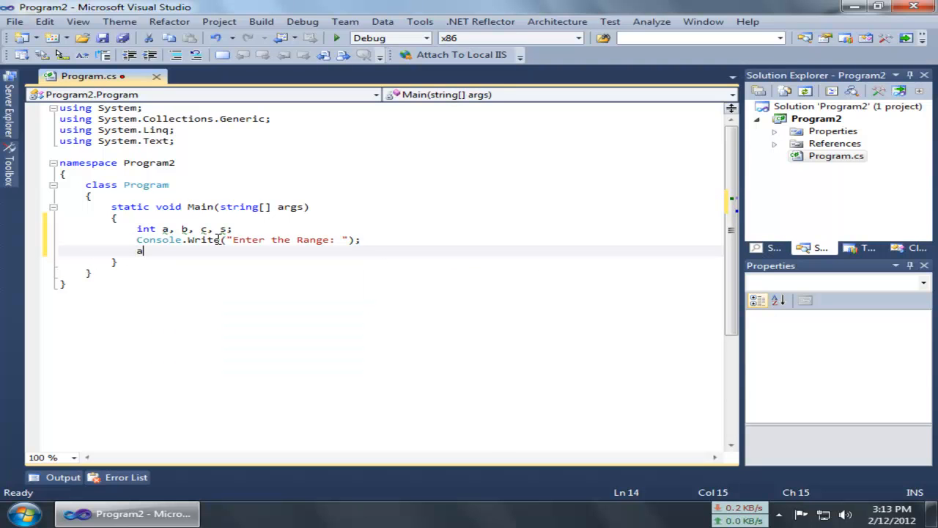
pyautogui.write('=')
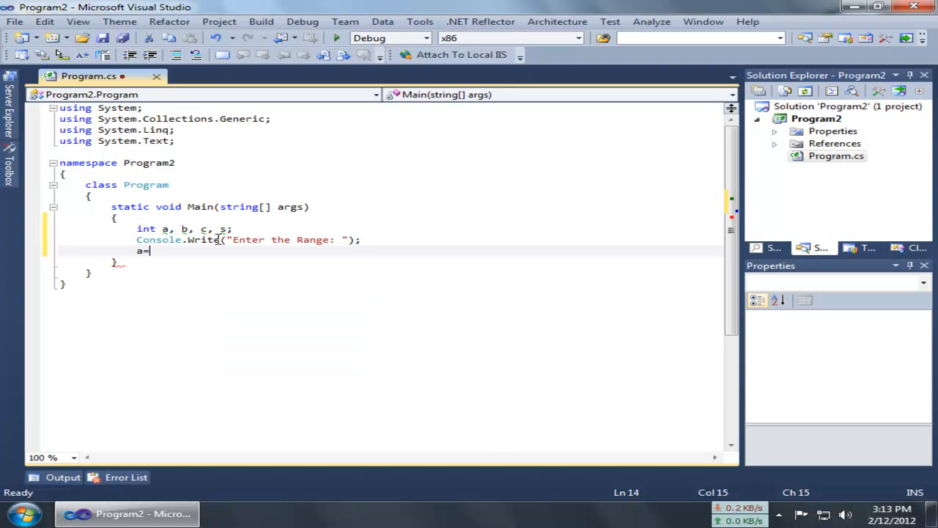
pyautogui.write('con')
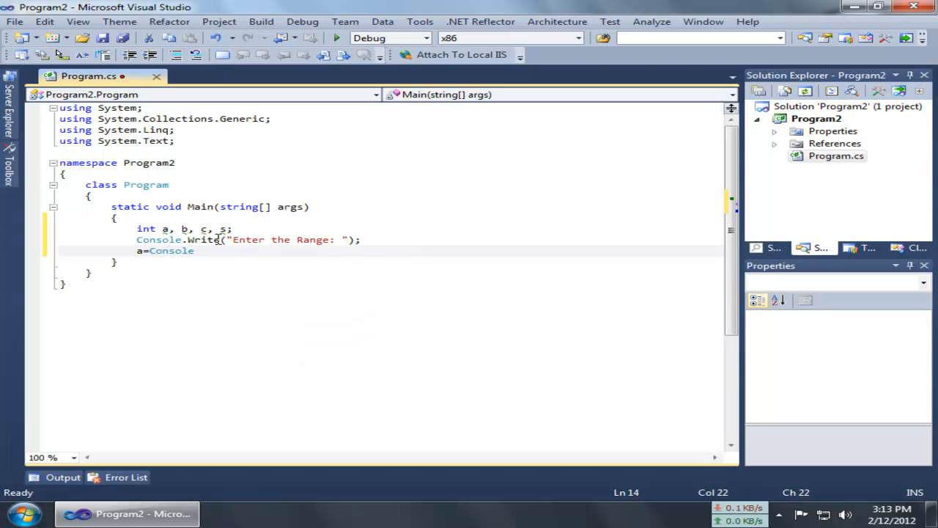
pyautogui.write('.re')
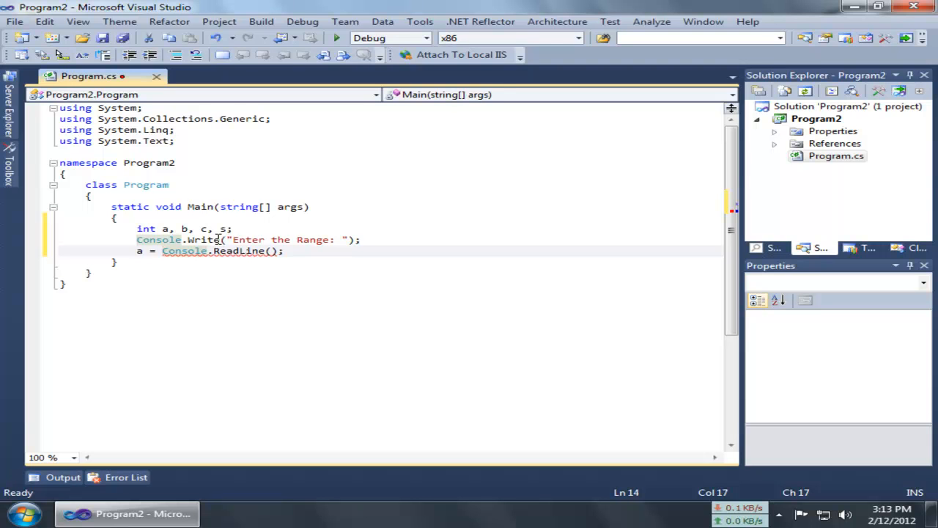
pyautogui.write('Convert.ToInt32(')
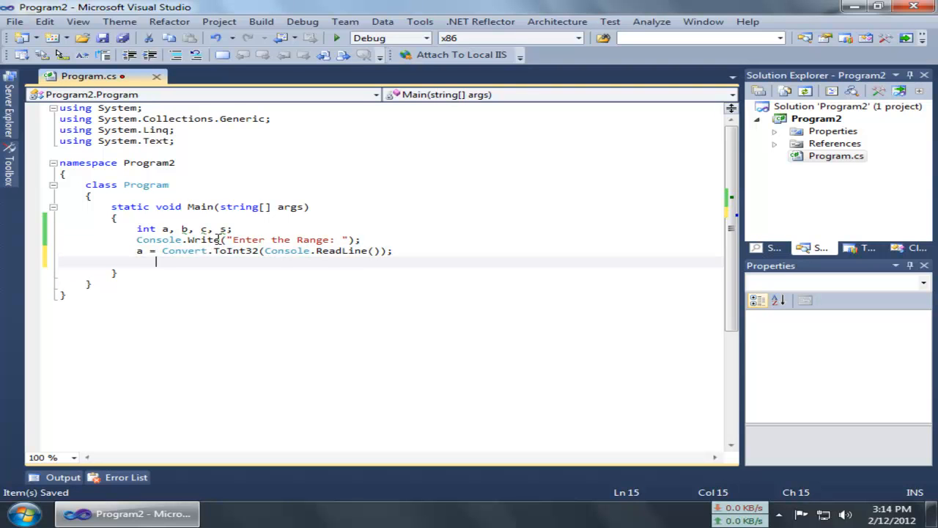
# - Add an outer loop for (b = 1; b <= a; b++) whose body begins with s = 0;
pyautogui.write('for')
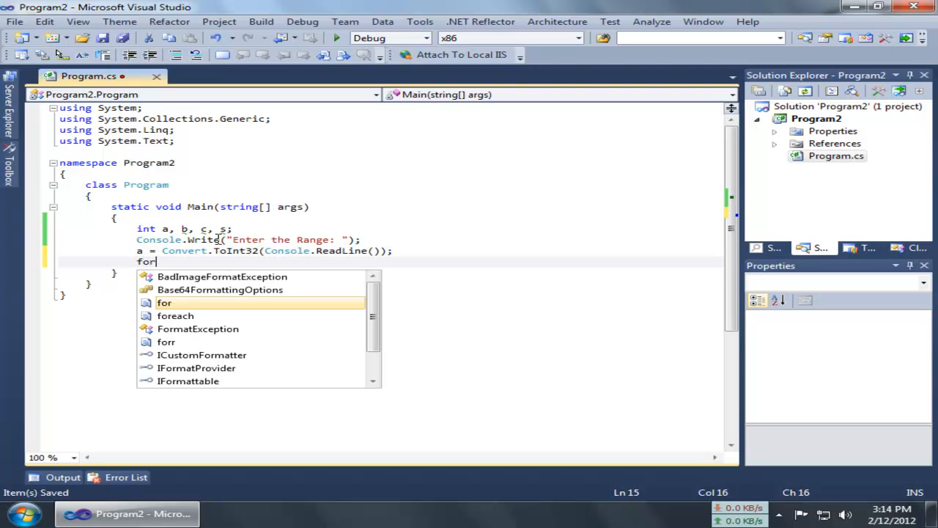
pyautogui.write('(')
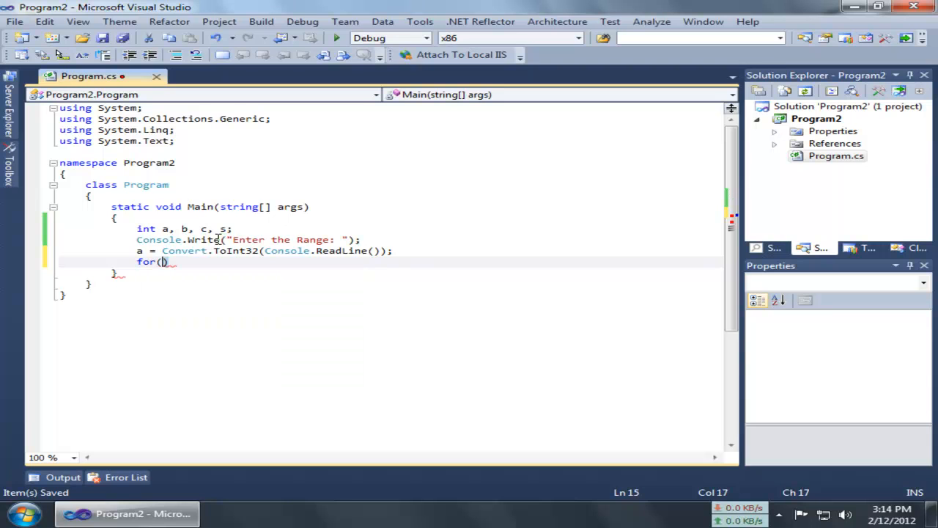
pyautogui.write('b=1;')
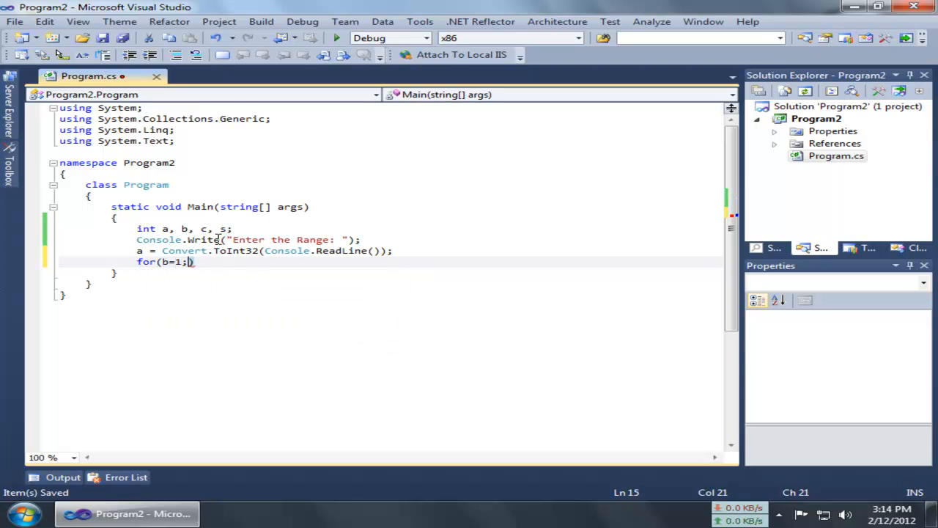
pyautogui.write('b<=a')
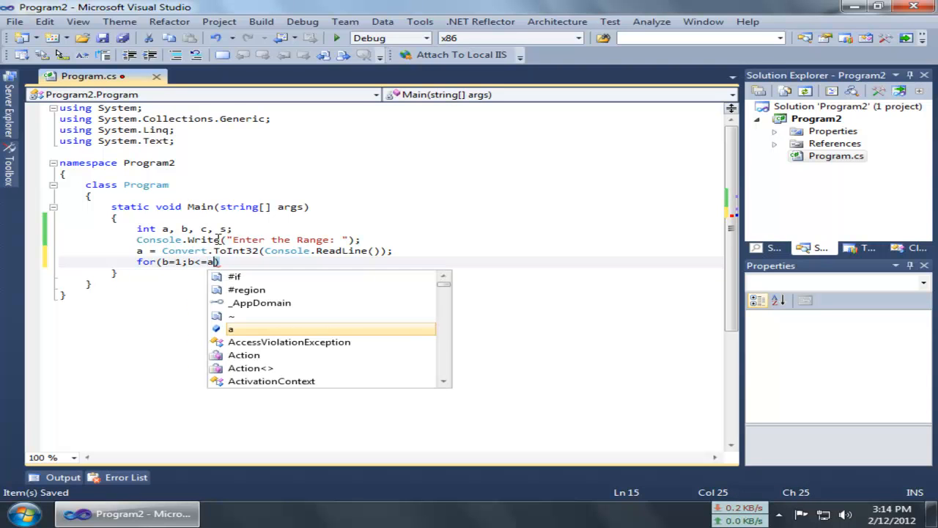
pyautogui.write(';b')
pyautogui.write('{ }')
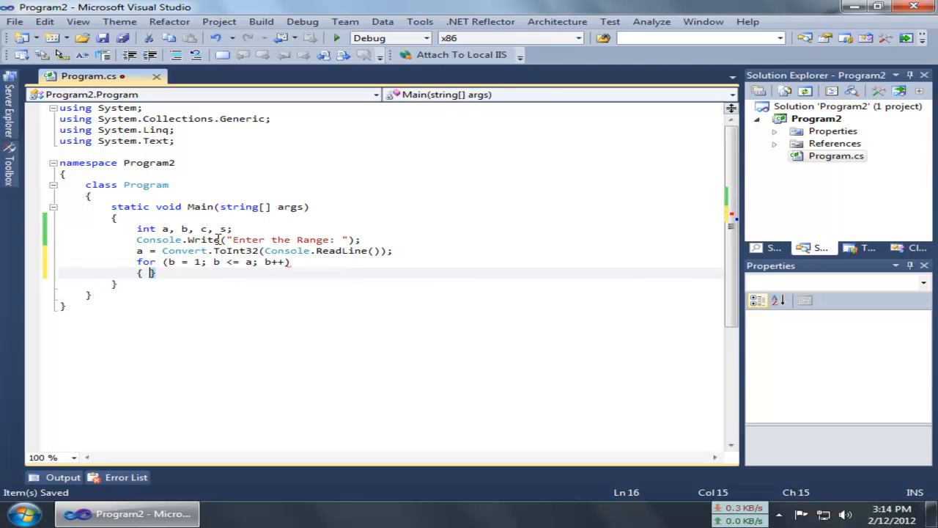
pyautogui.press('Enter')
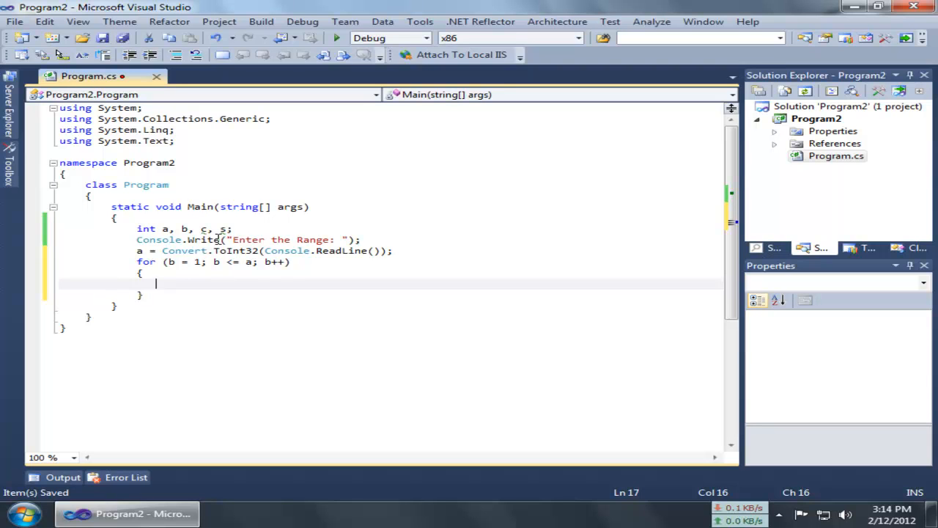
pyautogui.write('s = 0;')
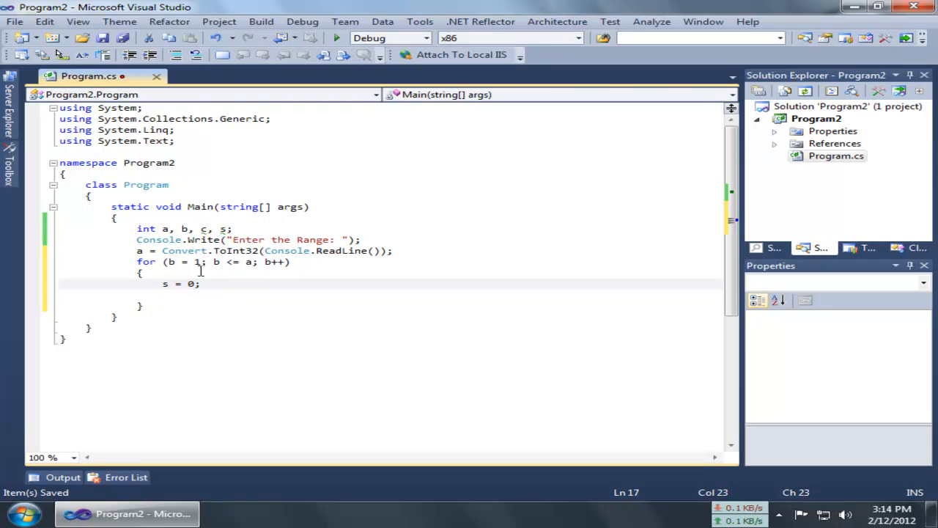
pyautogui.moveTo(248, 261)
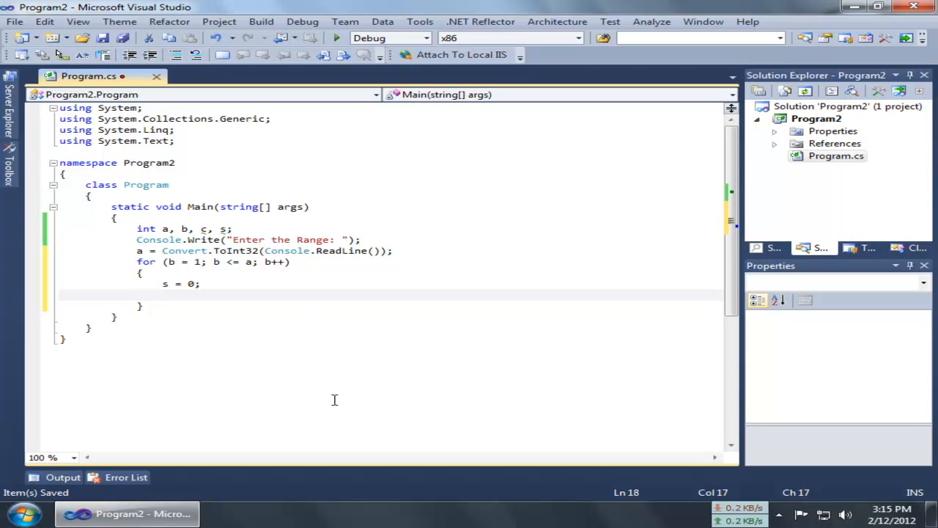
# - Nest an inner loop for (c = 1; c <= b; c++) with an empty body after s = 0;
pyautogui.write('for()')
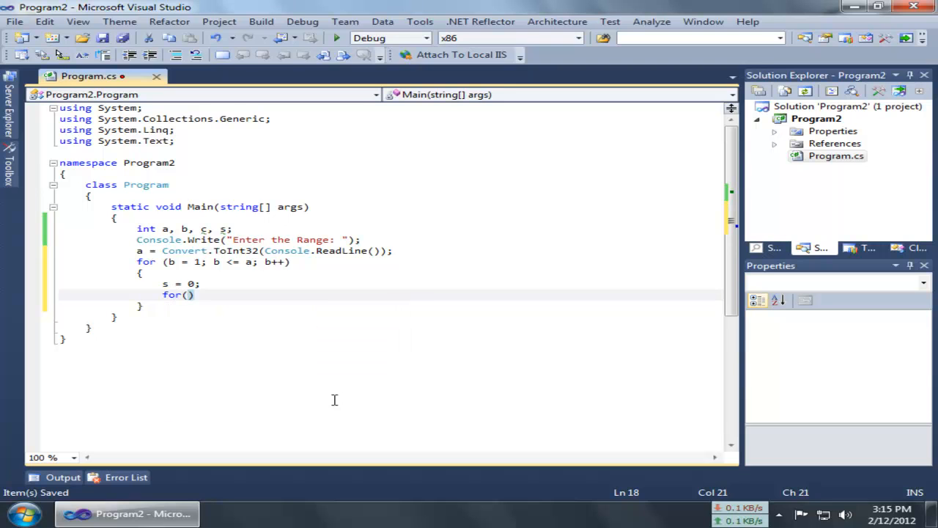
pyautogui.write('c=1;c<=b')
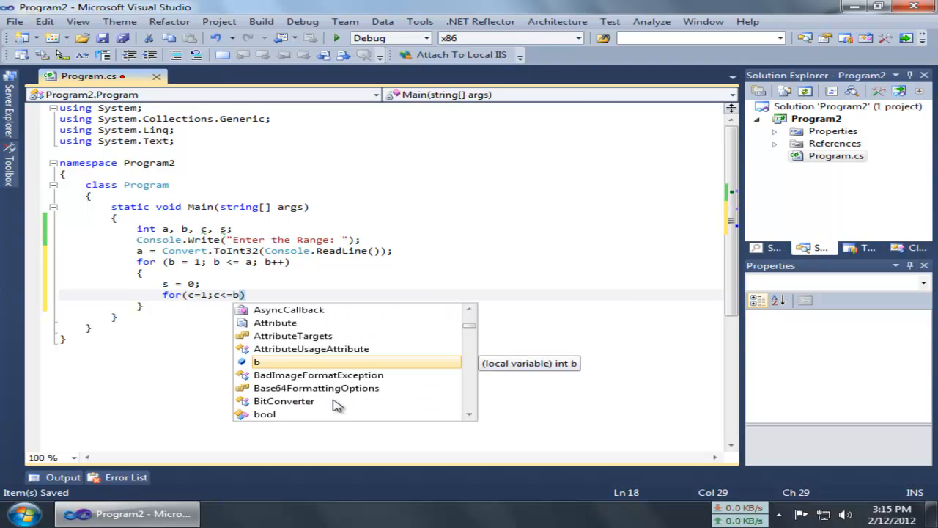
pyautogui.write(';c')
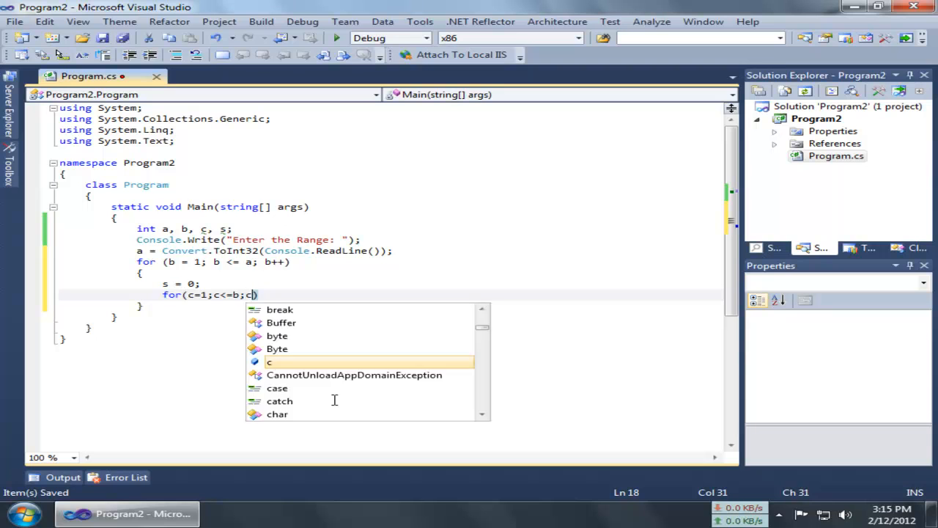
pyautogui.write('++)')
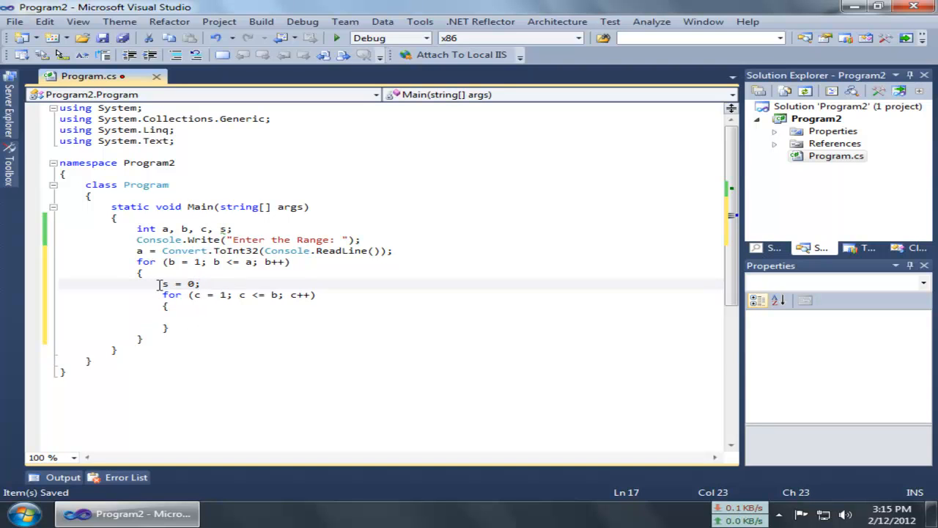
pyautogui.click(188, 317)
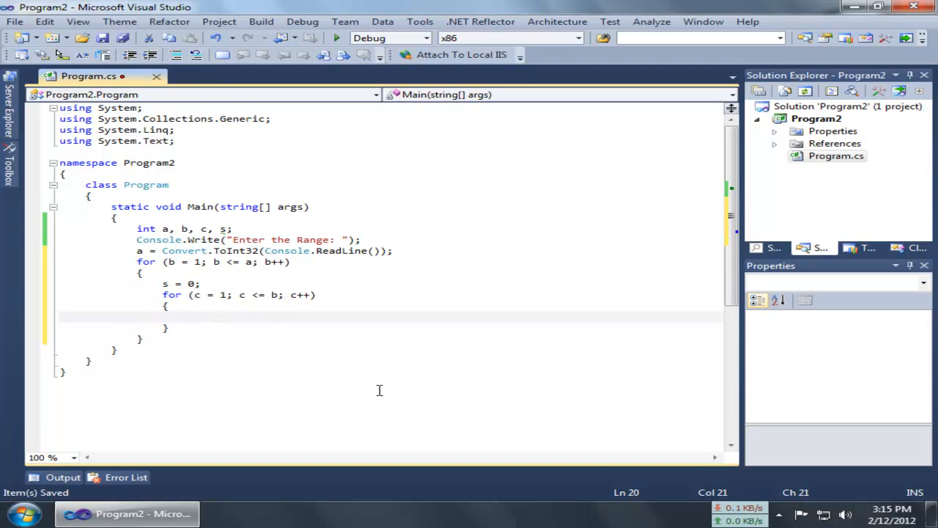
# - Inside the inner loop add if (b % c == 0) that increments s with s++;
pyautogui.write('if()')
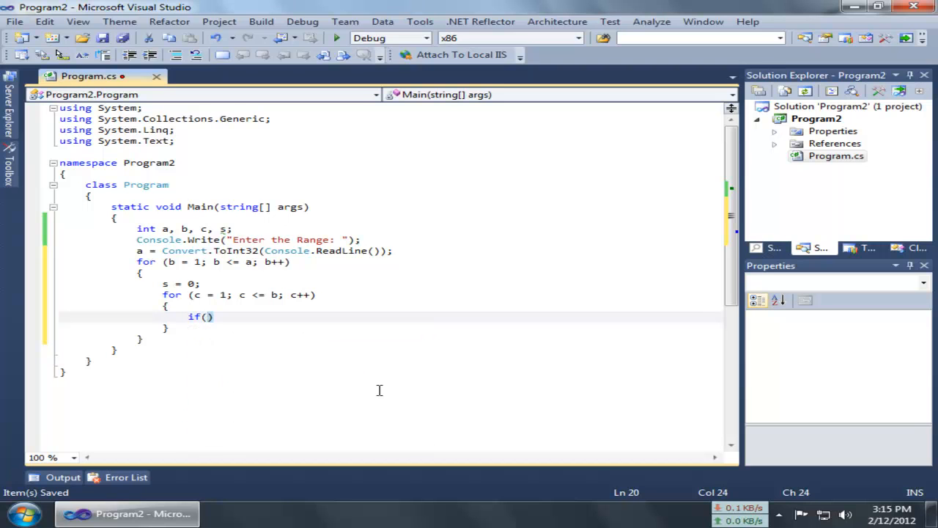
pyautogui.write('b')
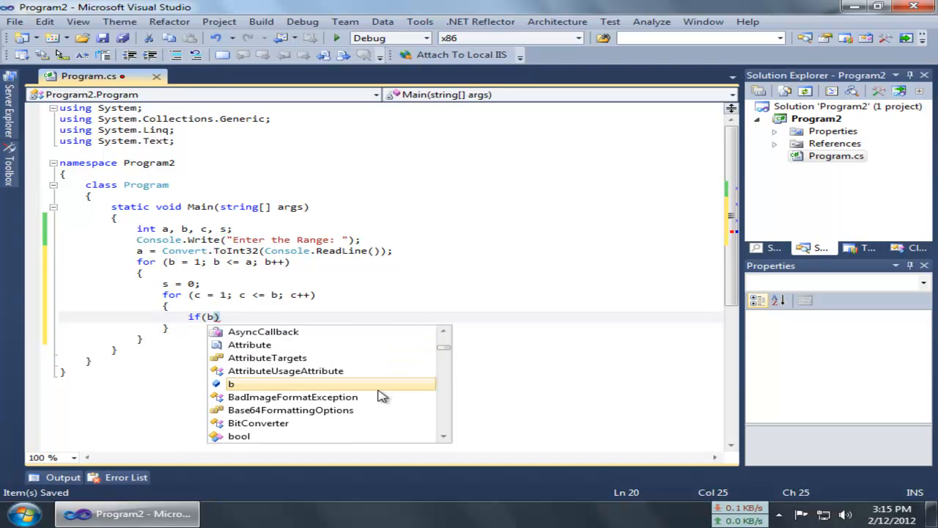
pyautogui.write('%c==')
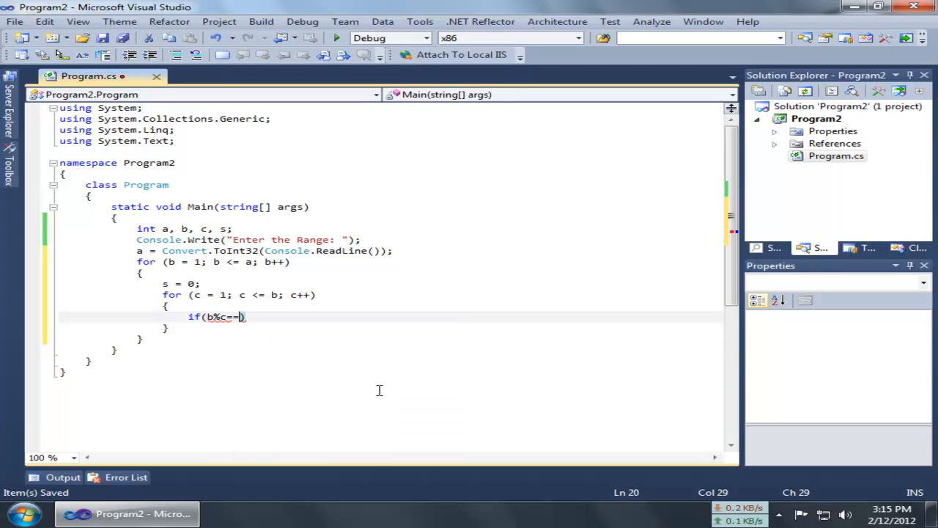
pyautogui.write('0')
pyautogui.write('{')
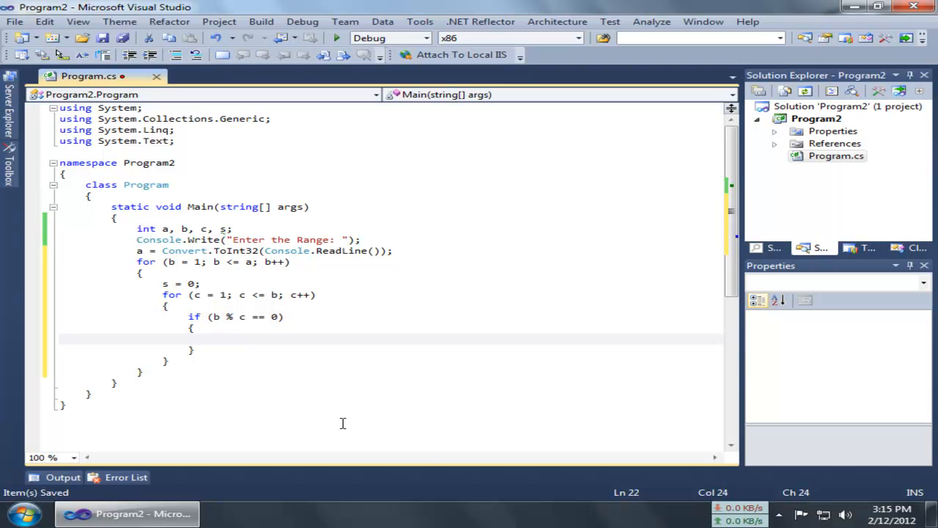
pyautogui.write('s++;')
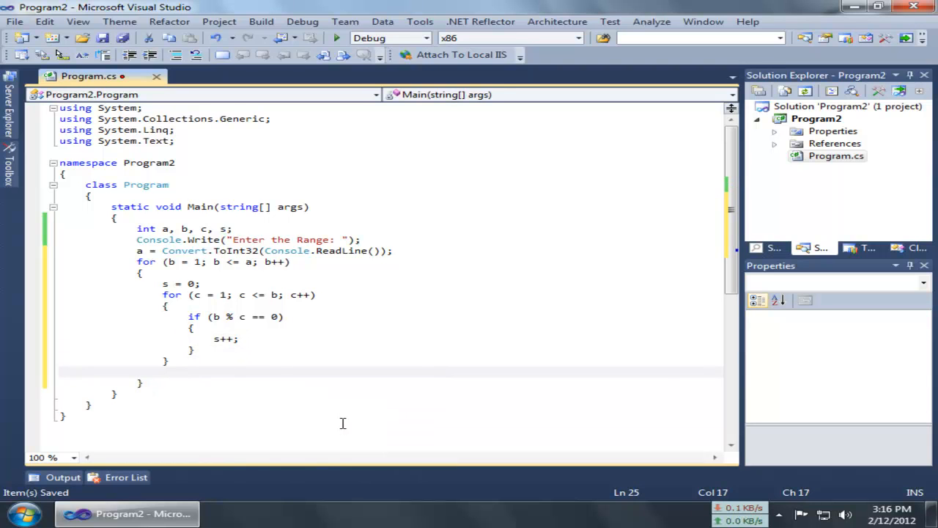
# - After the inner loop add if (s == 2) { Console.Write(" " + b); } to print primes
pyautogui.write('if(s')
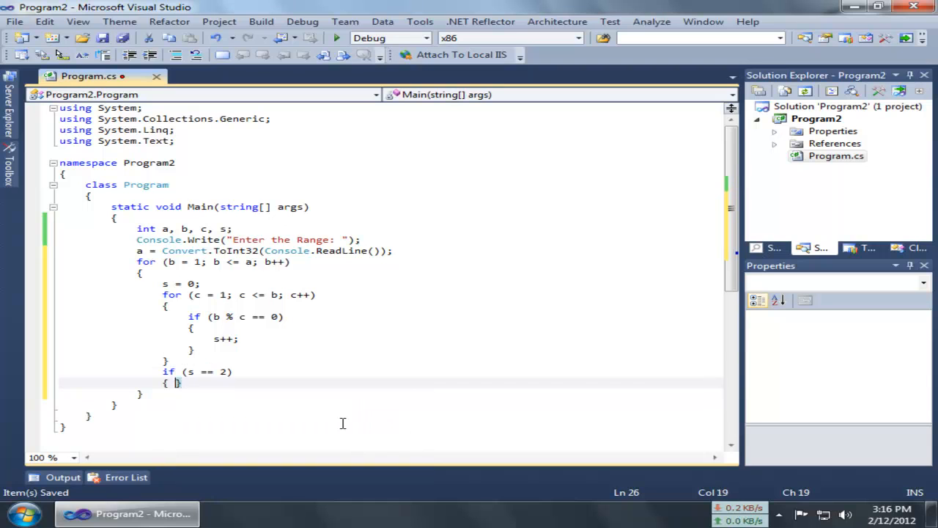
pyautogui.press('Enter')
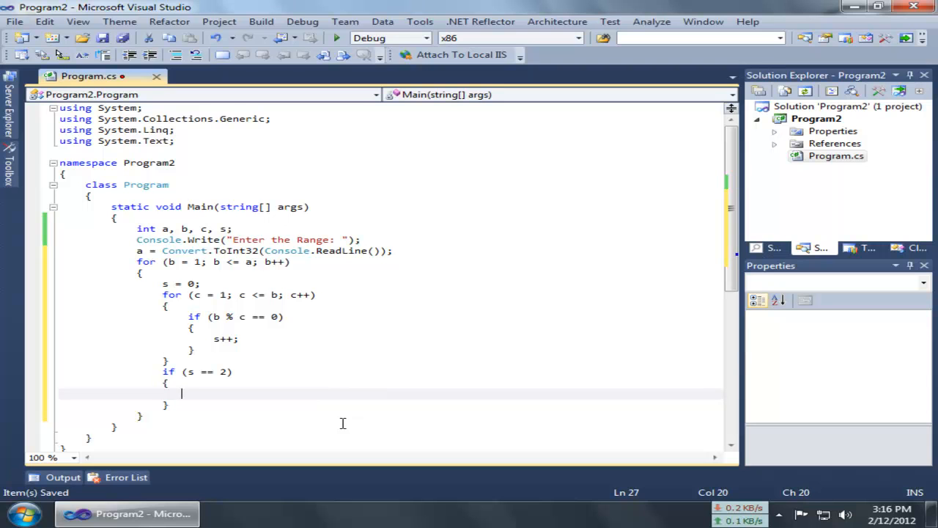
pyautogui.write('cons')
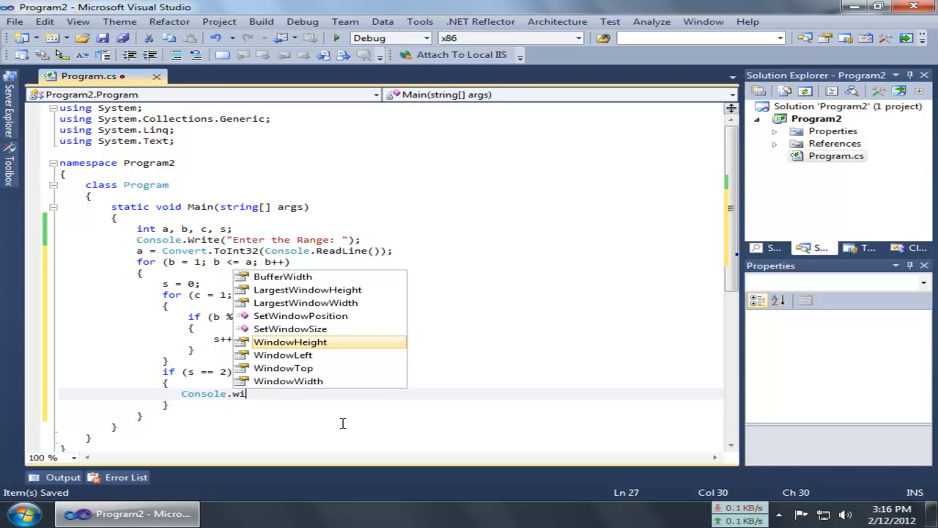
pyautogui.write('rite(" " );')
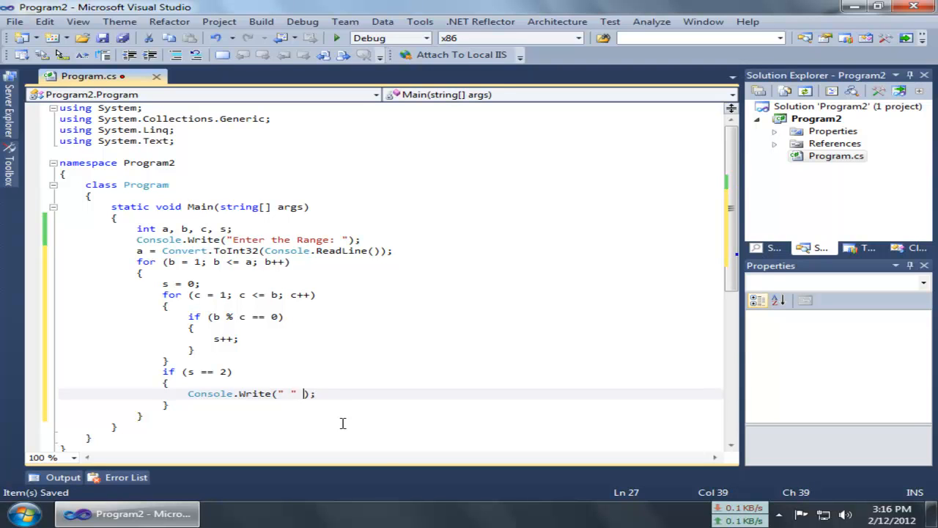
pyautogui.write('+')
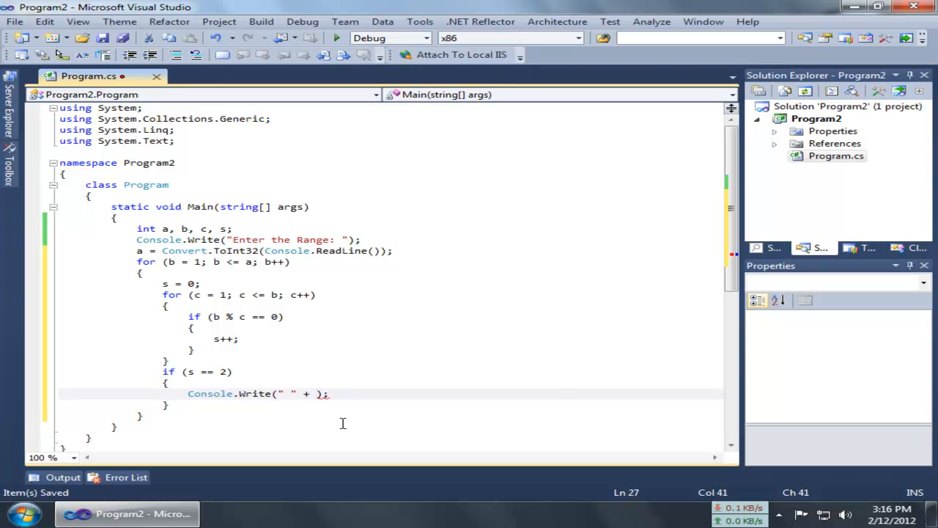
pyautogui.write('b')
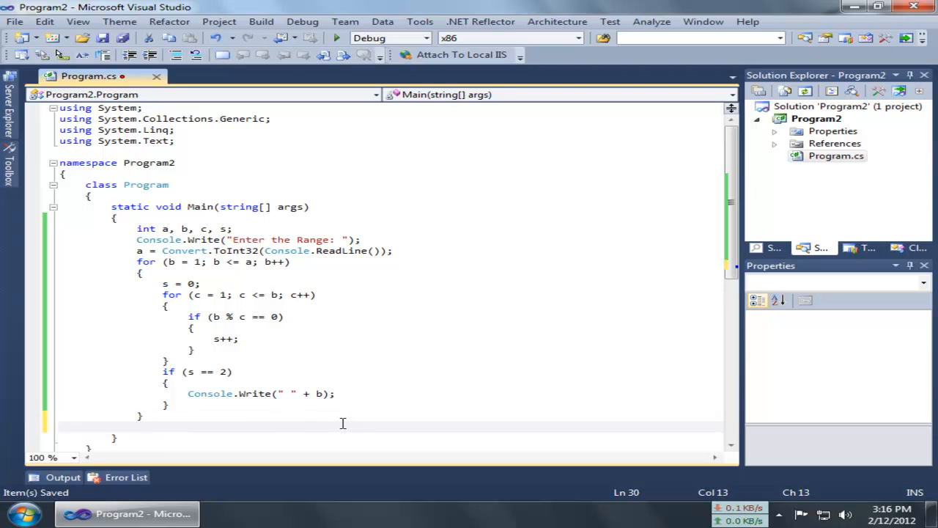
# - End Main with Console.ReadLine(); and build the Program2 solution
pyautogui.write('con')
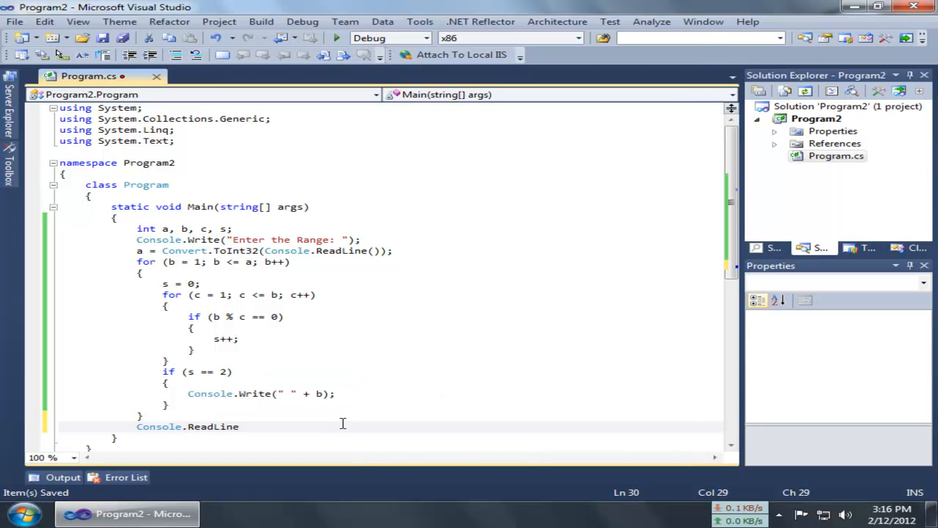
pyautogui.write('();')
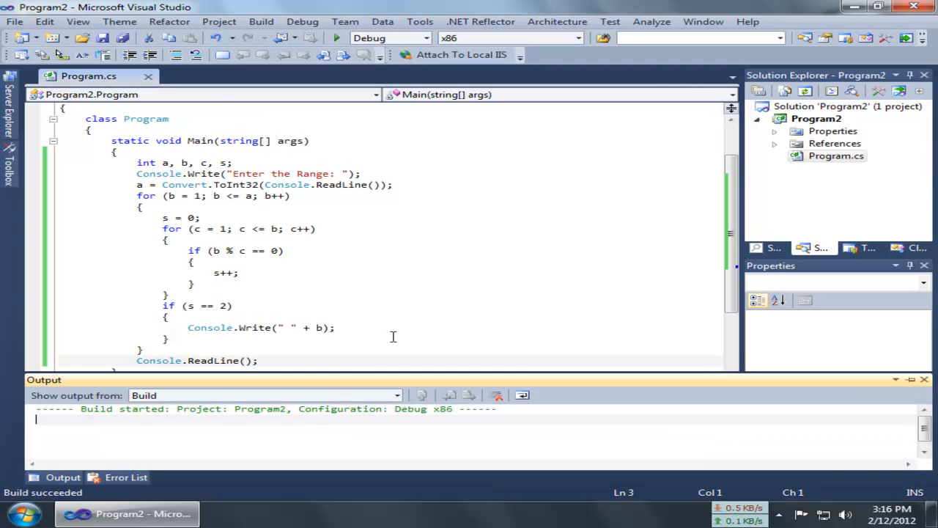
# - Run Program2 with range 50, confirm primes 2 to 47 appear, and close the console
pyautogui.click(330, 38)
pyautogui.write('50')
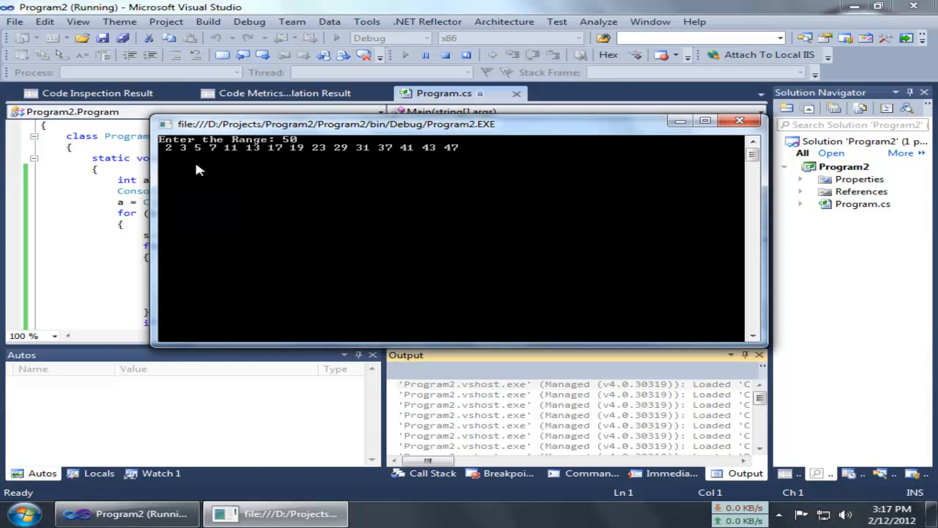
pyautogui.moveTo(170, 153)
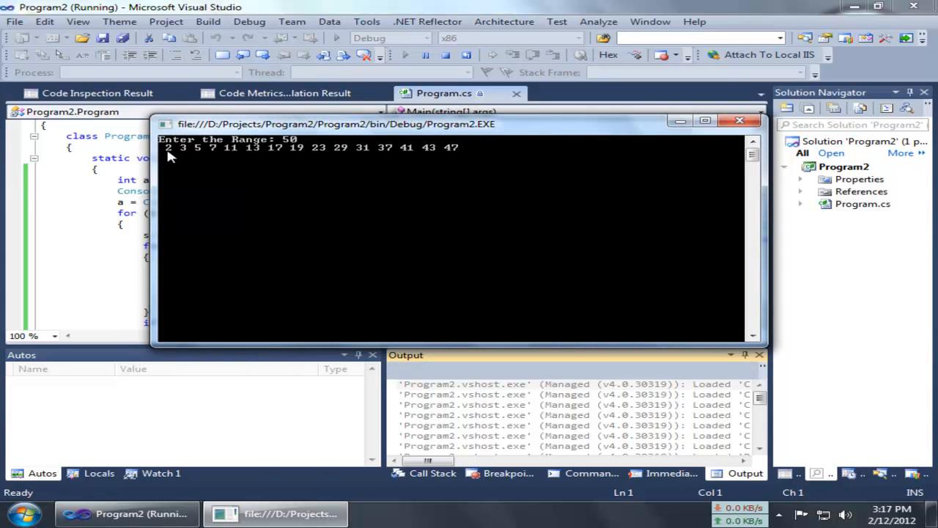
pyautogui.moveTo(252, 161)
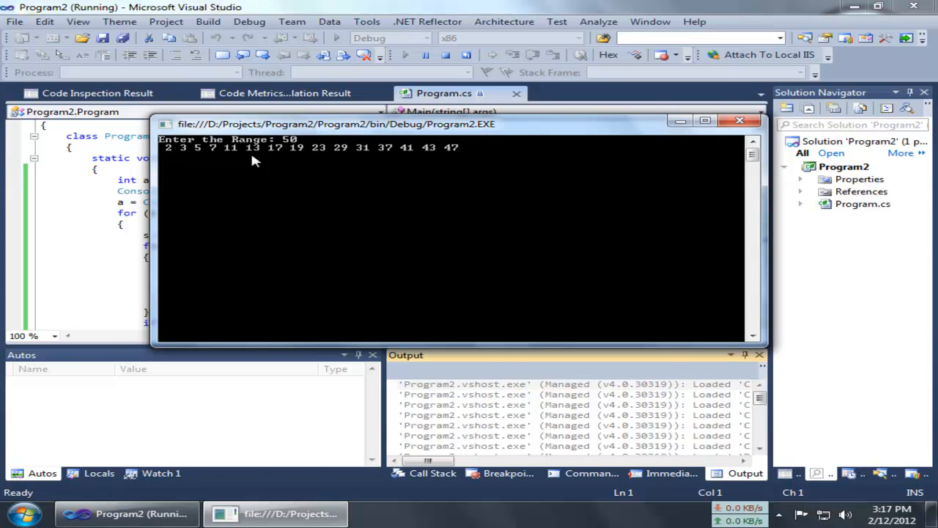
pyautogui.moveTo(465, 162)
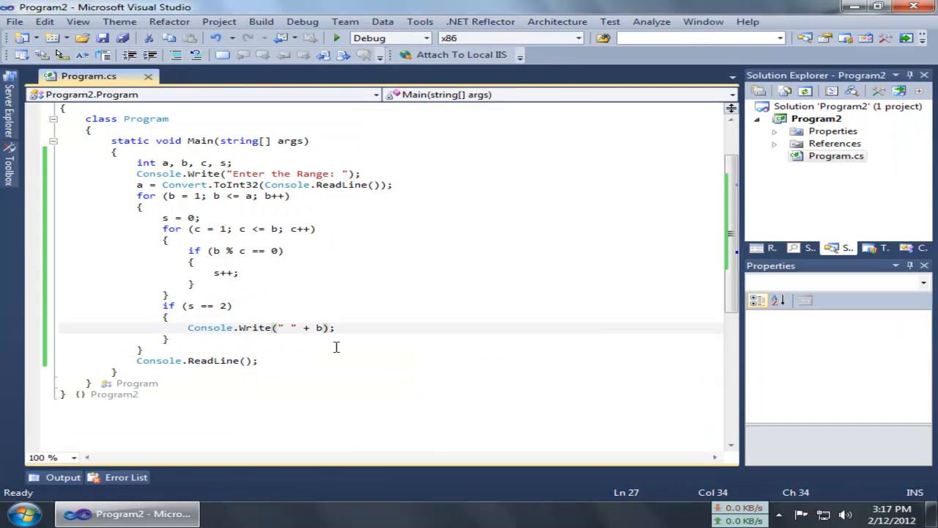
# - Switch to Console.WriteLine and rerun with range 50 so each prime prints on its own line
pyautogui.write('L')
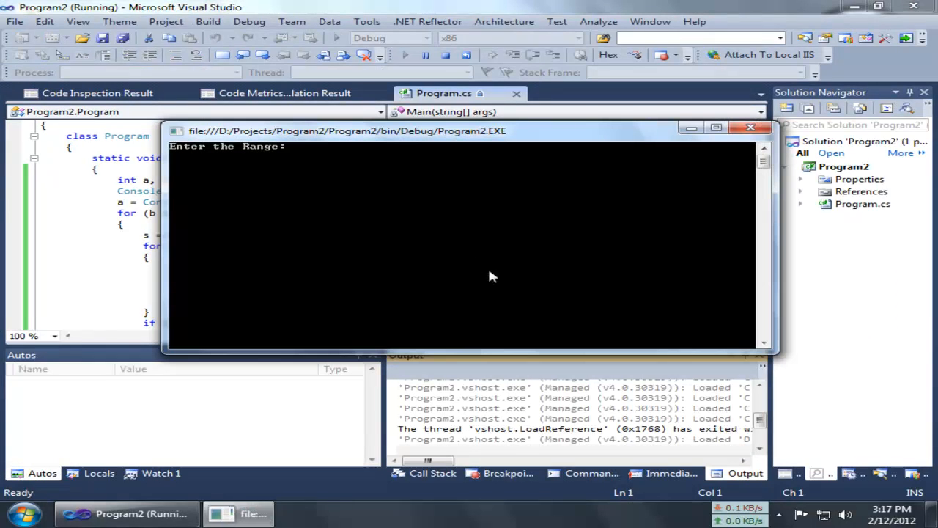
pyautogui.write('50')
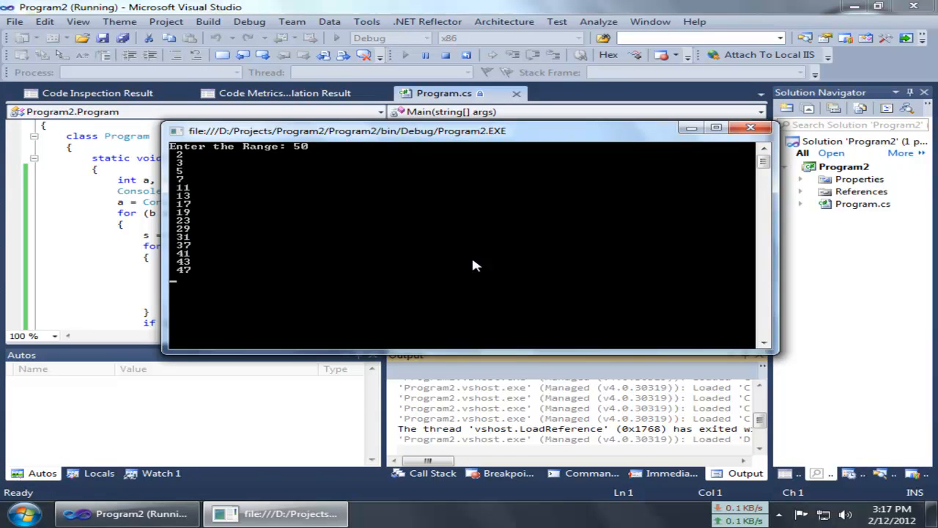